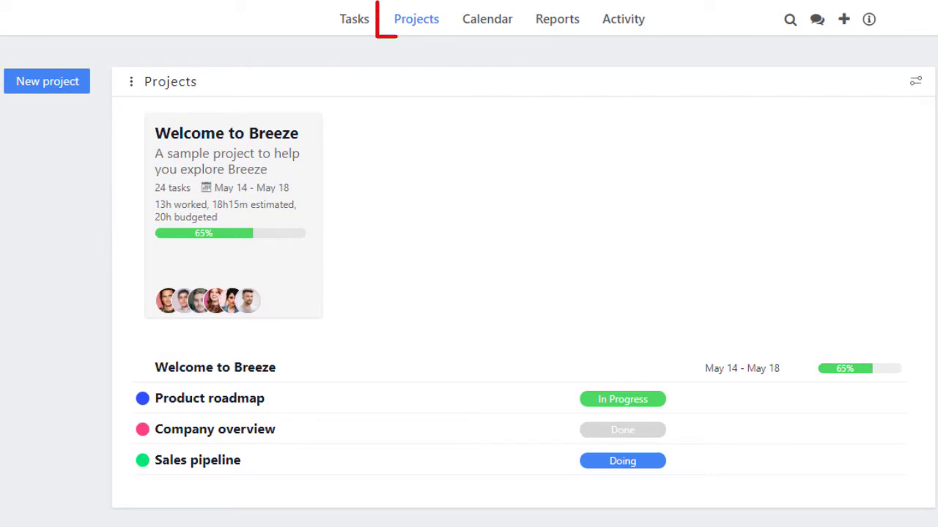
Open the Welcome to Breeze project board and start a New Task card in To-do.
left_click(416, 18)
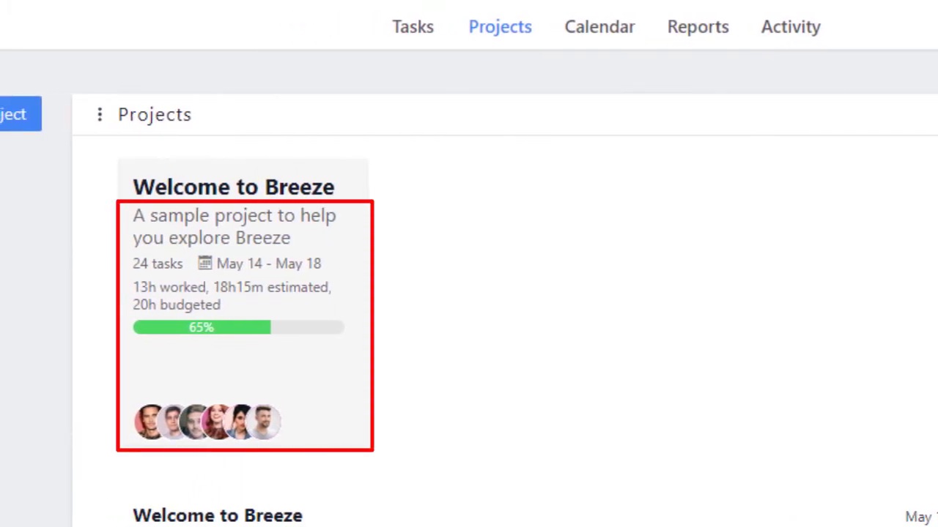
scroll("down", 3)
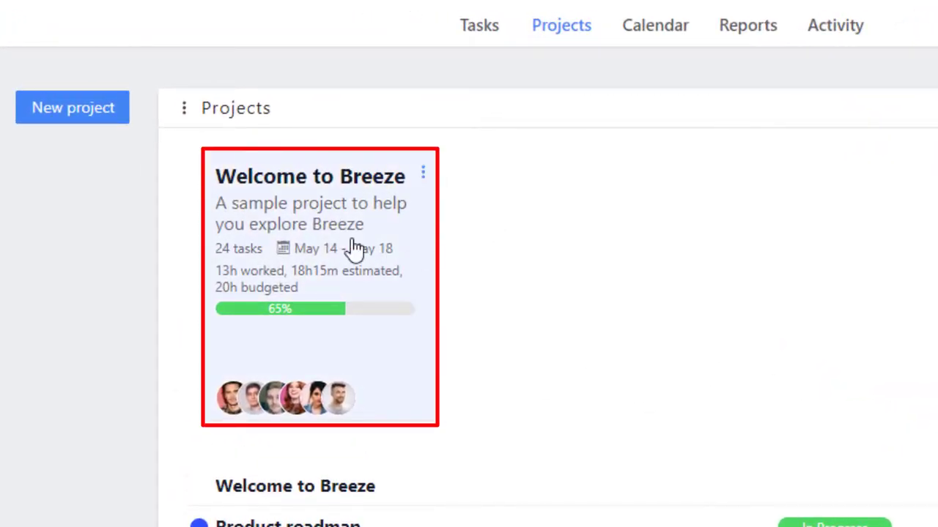
left_click(319, 176)
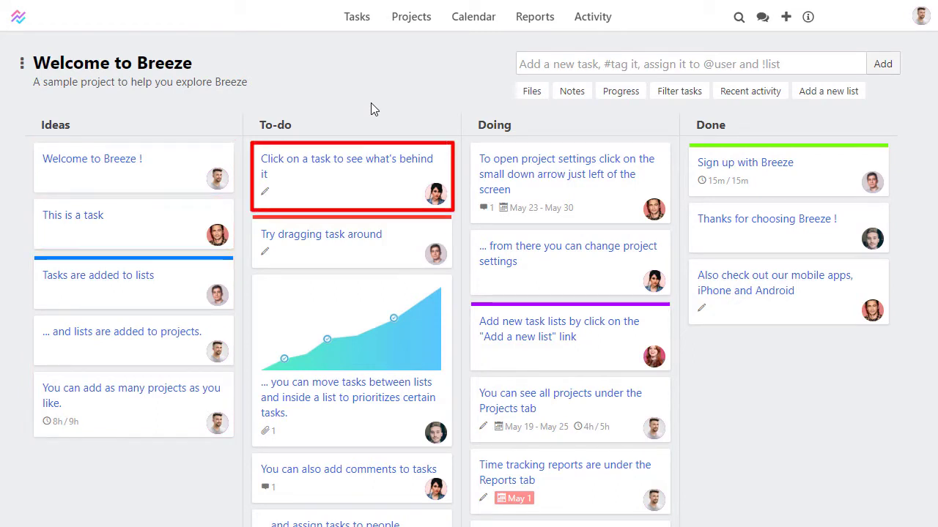
type("New Task")
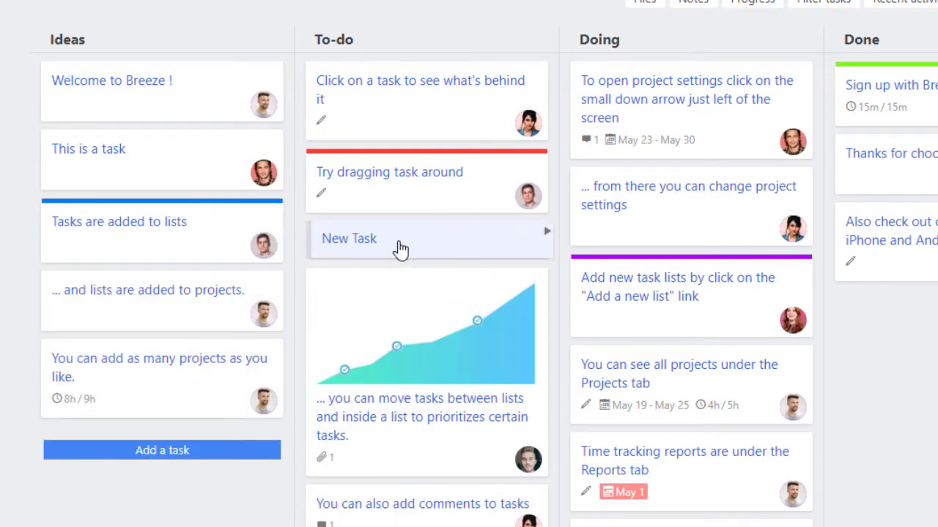
mouse_move(350, 274)
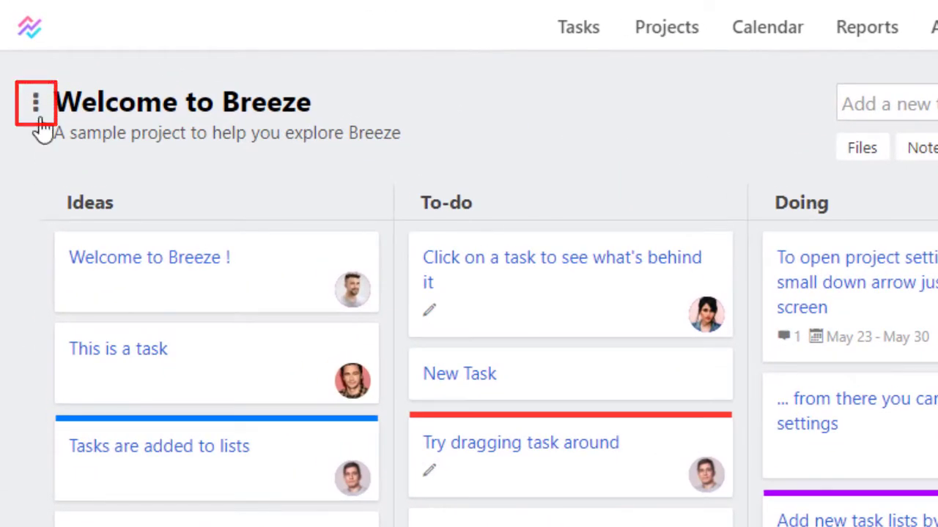
left_click(36, 102)
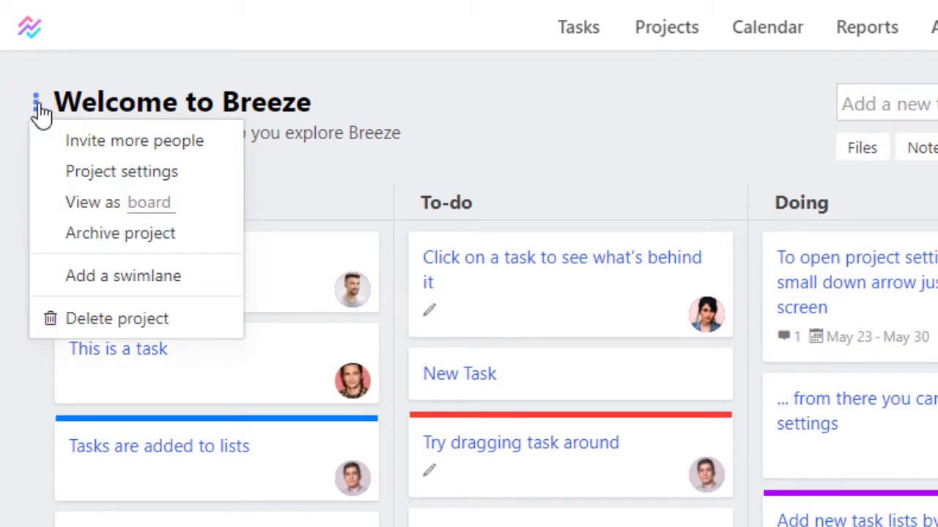
left_click(134, 140)
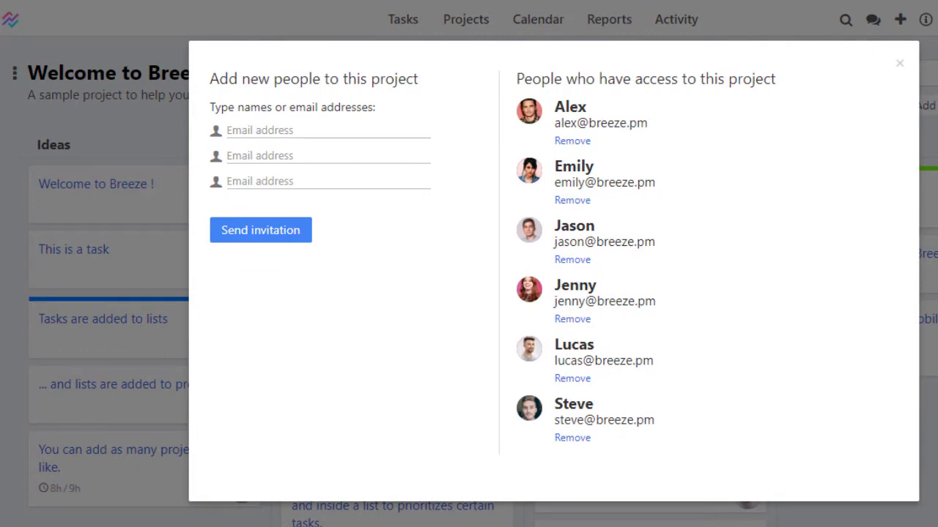
left_click(899, 63)
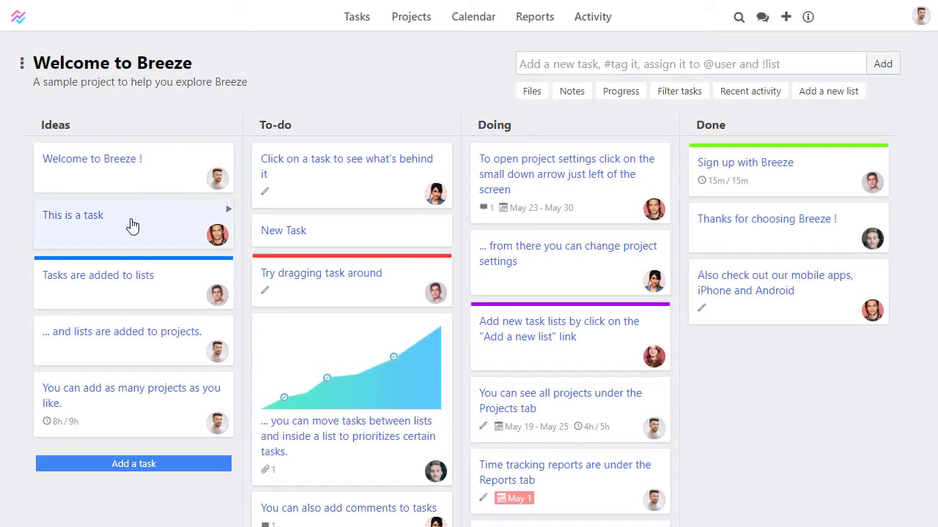
Retitle the task 'This is an awesome task!', describe it 'My Task.', add a to-do list and comment.
left_click(73, 215)
type("My")
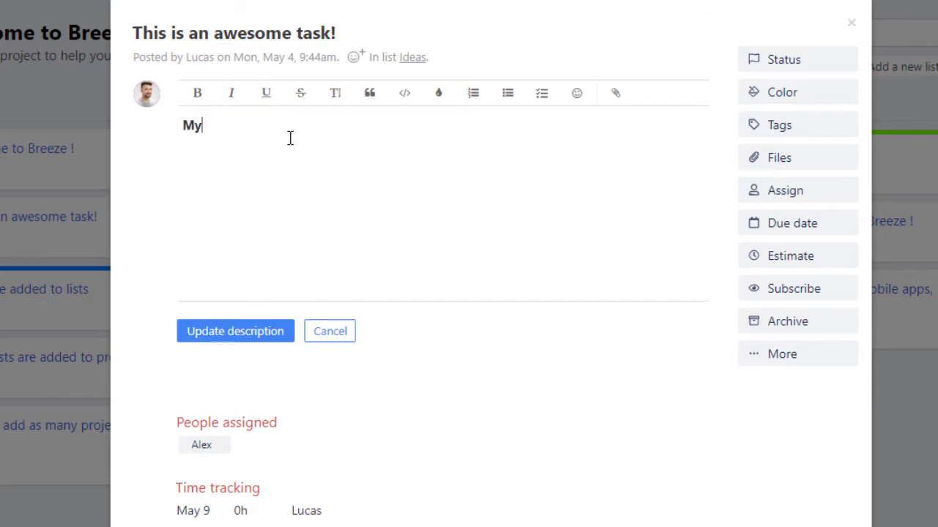
left_click(235, 331)
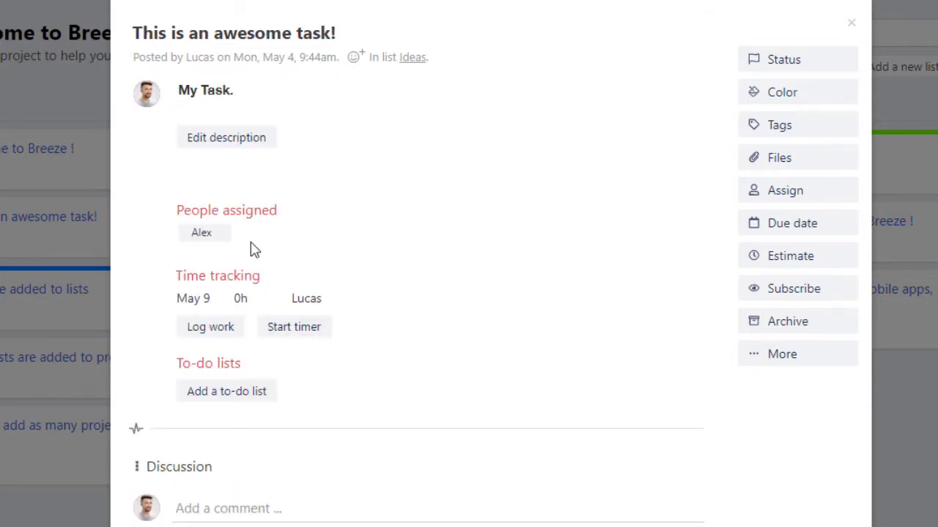
left_click(294, 326)
type("What do you think?")
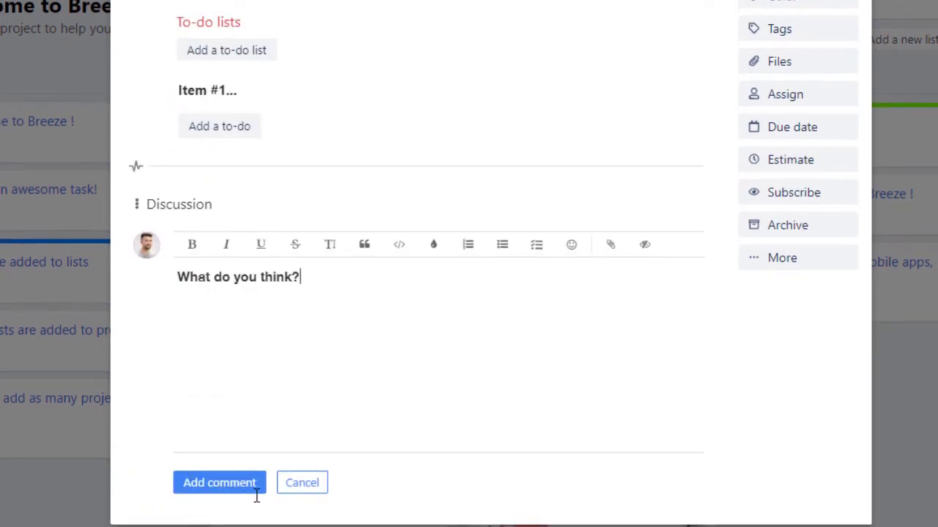
left_click(219, 483)
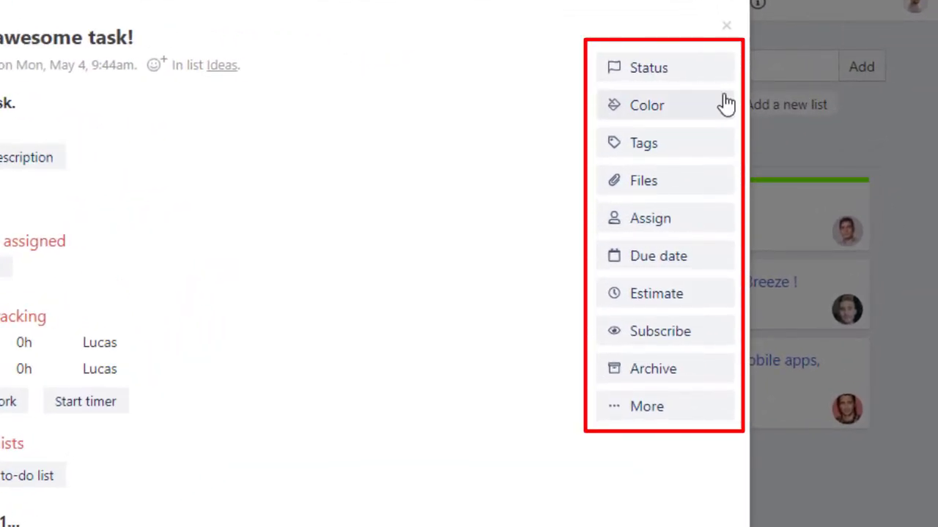
Colour the task red and dismiss Tags without adding a tag.
left_click(646, 105)
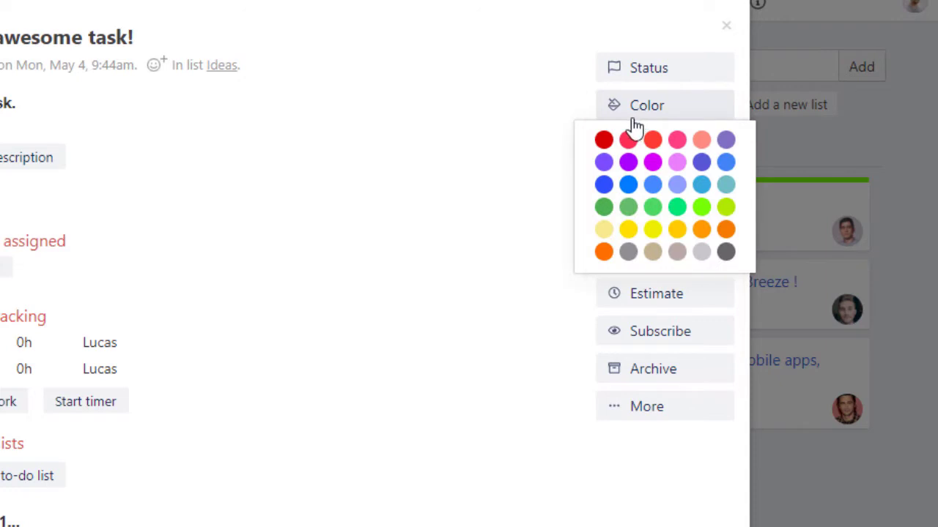
left_click(646, 105)
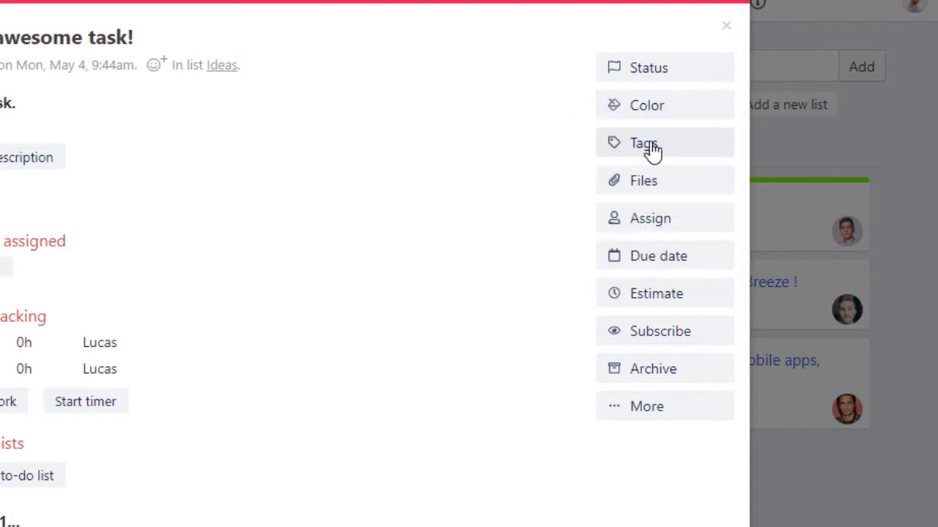
left_click(643, 143)
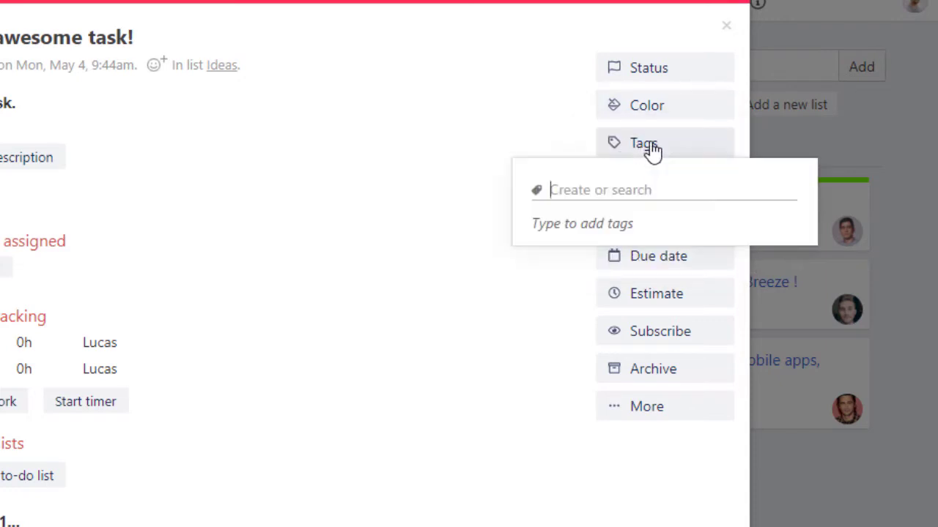
left_click(643, 143)
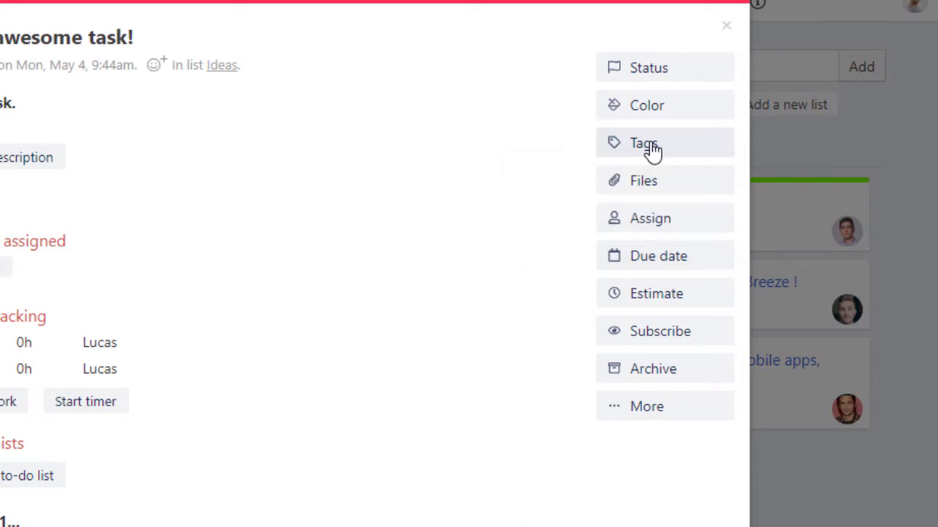
Review the task's assignees, then open the Estimate option.
left_click(643, 180)
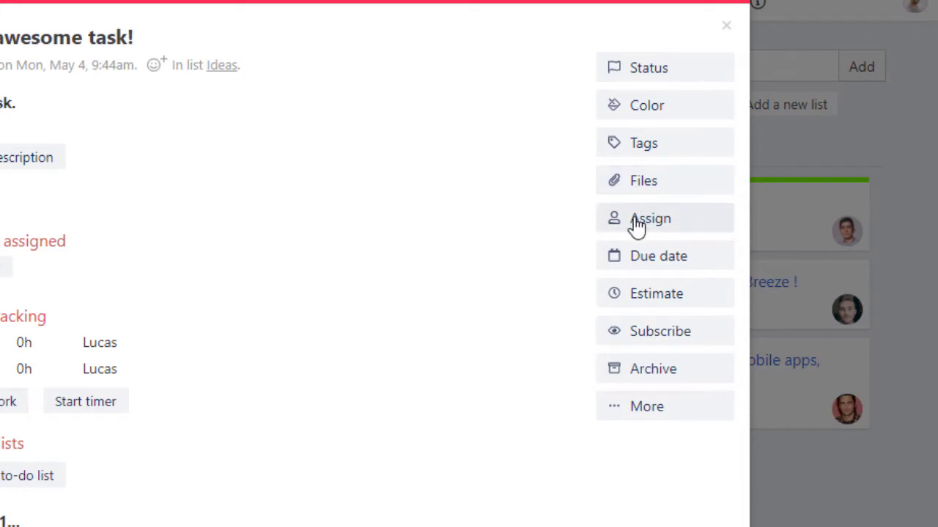
left_click(649, 218)
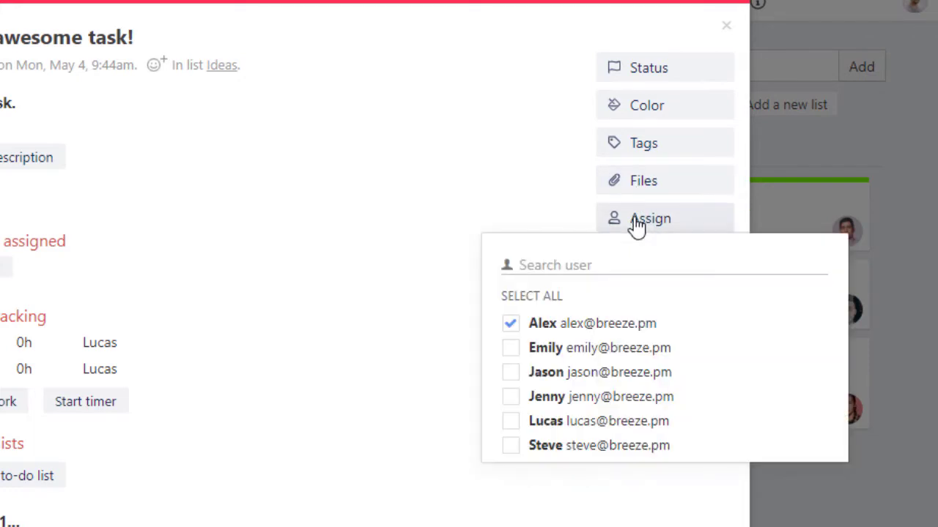
left_click(657, 181)
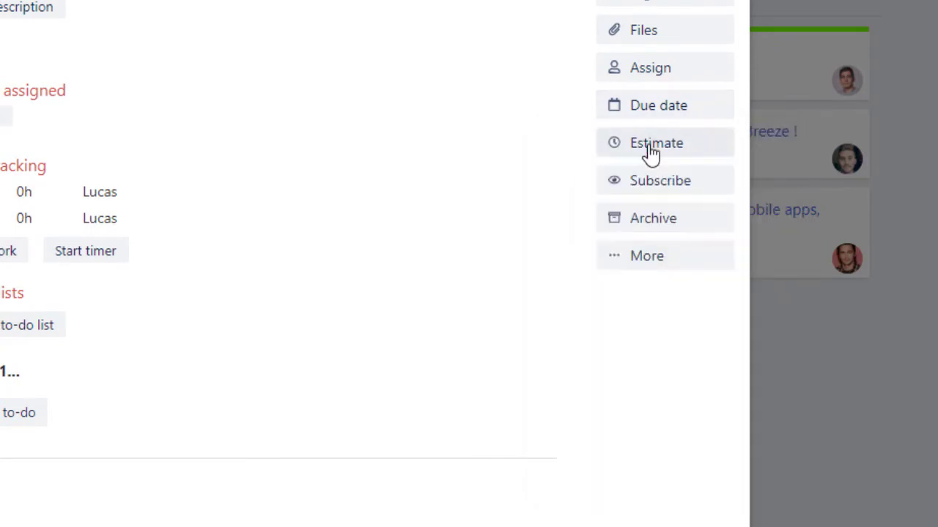
left_click(656, 142)
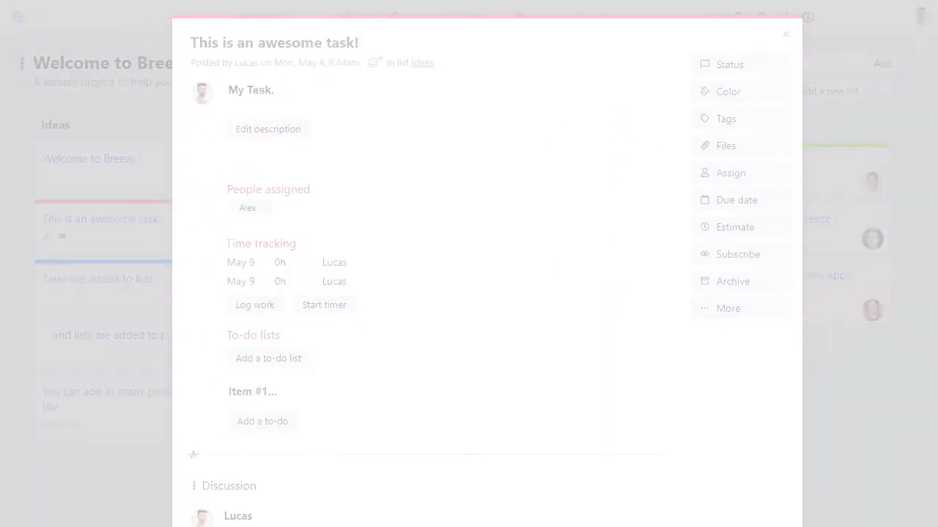
Close the task, sort the Tasks overview by project and view it as a task board.
left_click(786, 33)
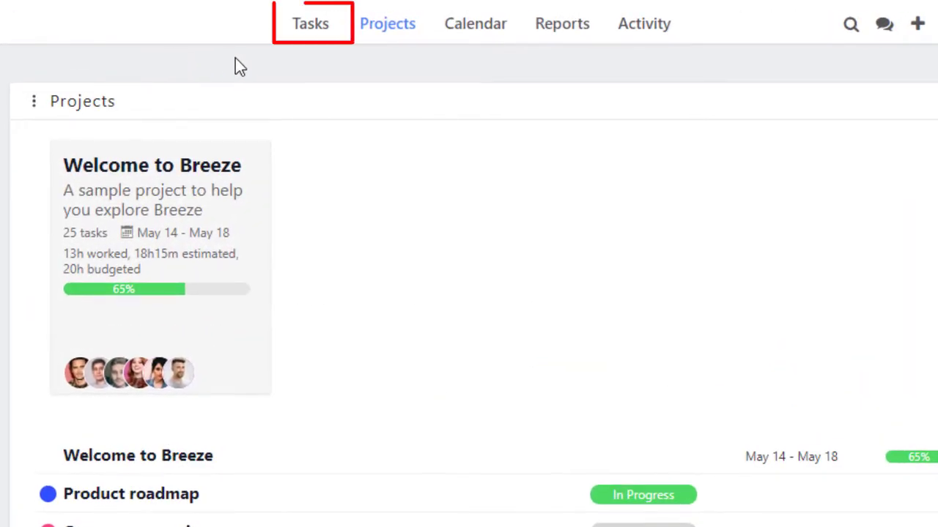
left_click(310, 23)
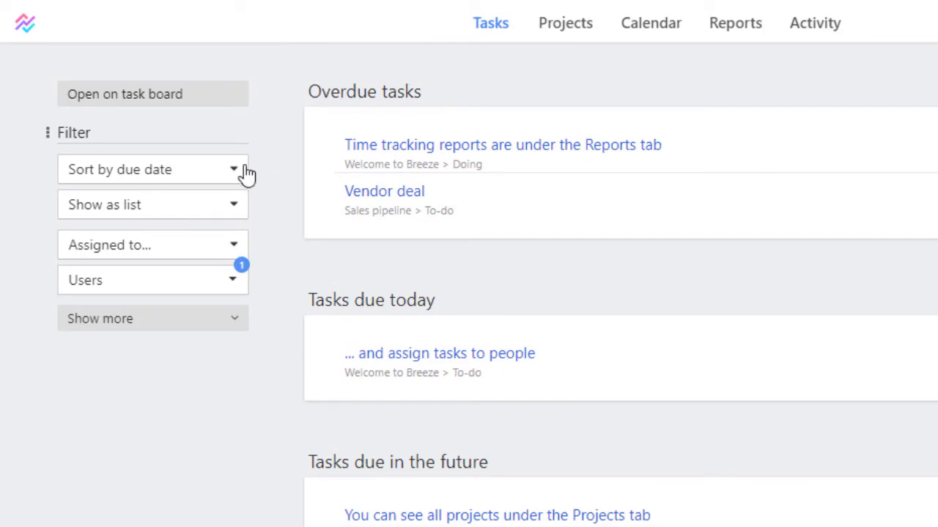
left_click(151, 170)
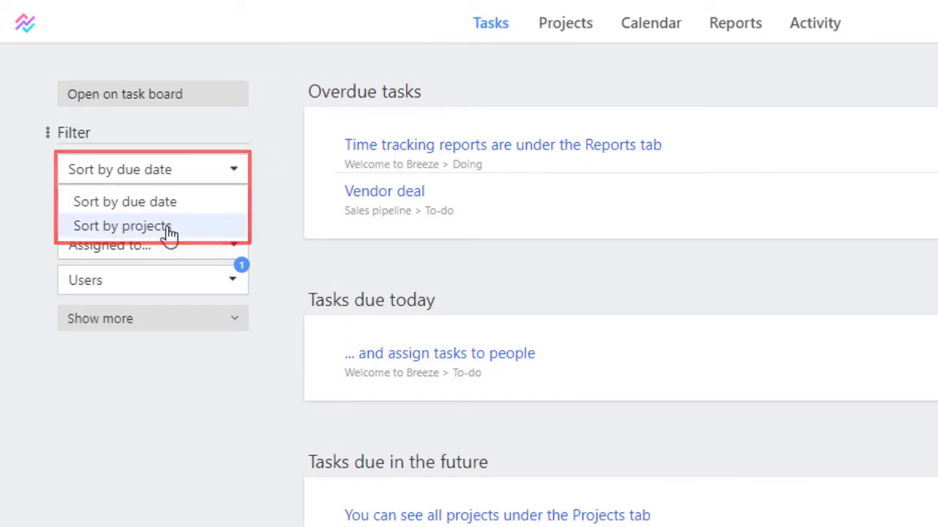
left_click(122, 226)
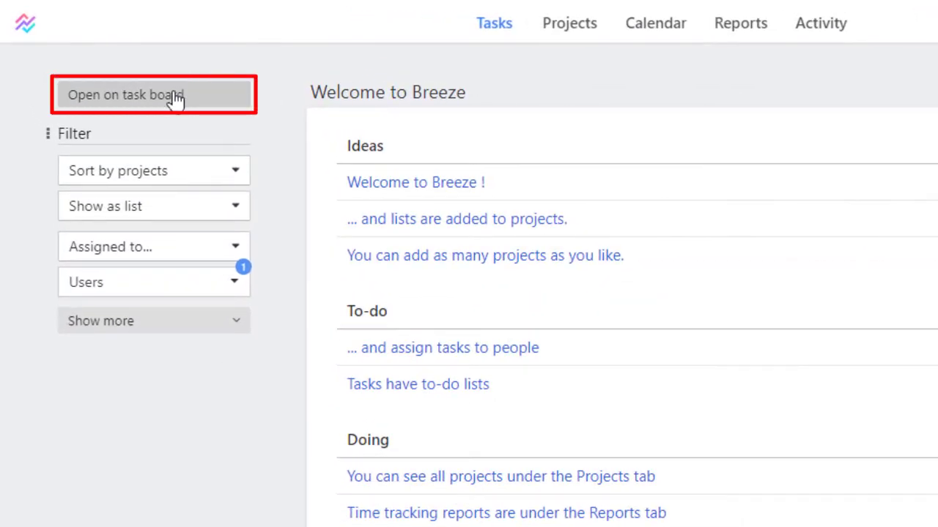
left_click(153, 94)
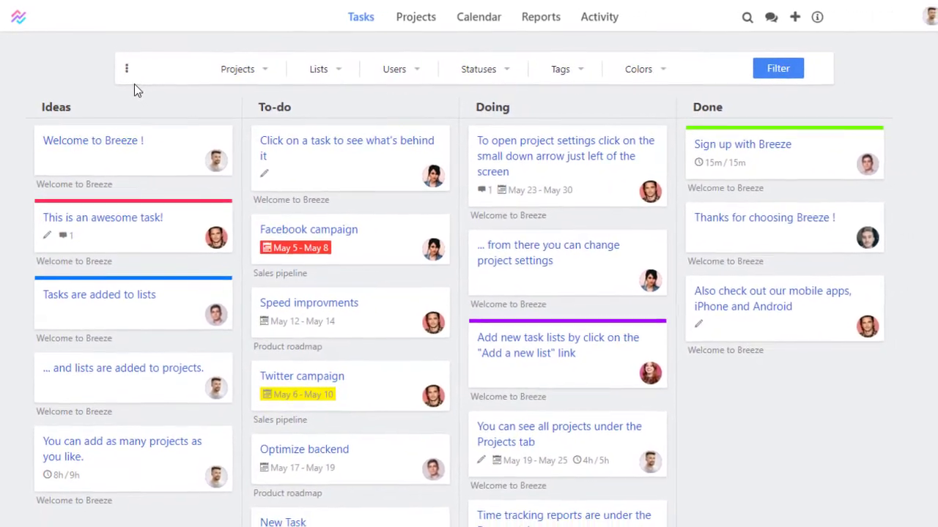
left_click(415, 16)
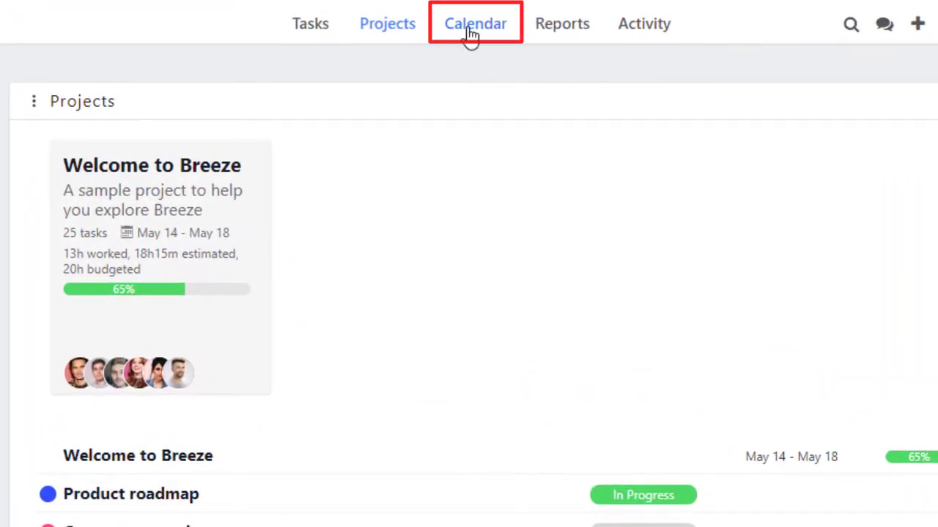
left_click(475, 22)
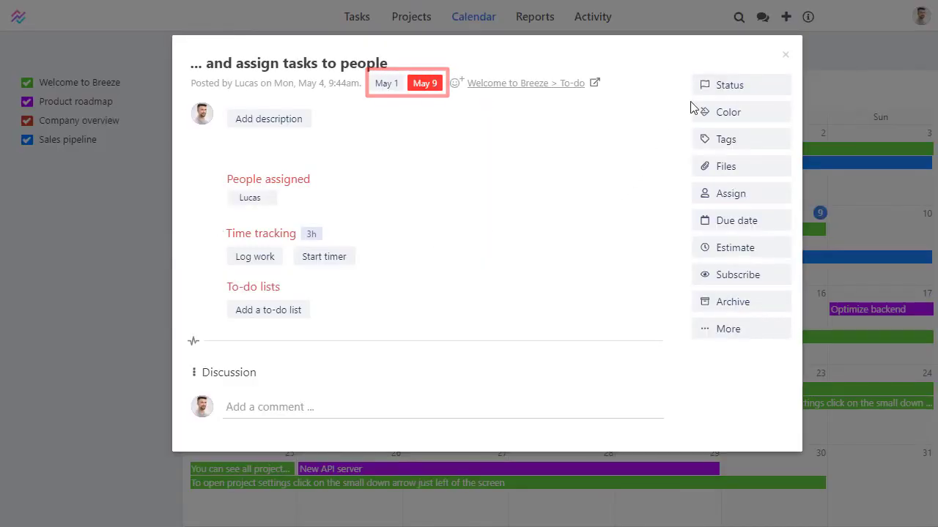
left_click(784, 54)
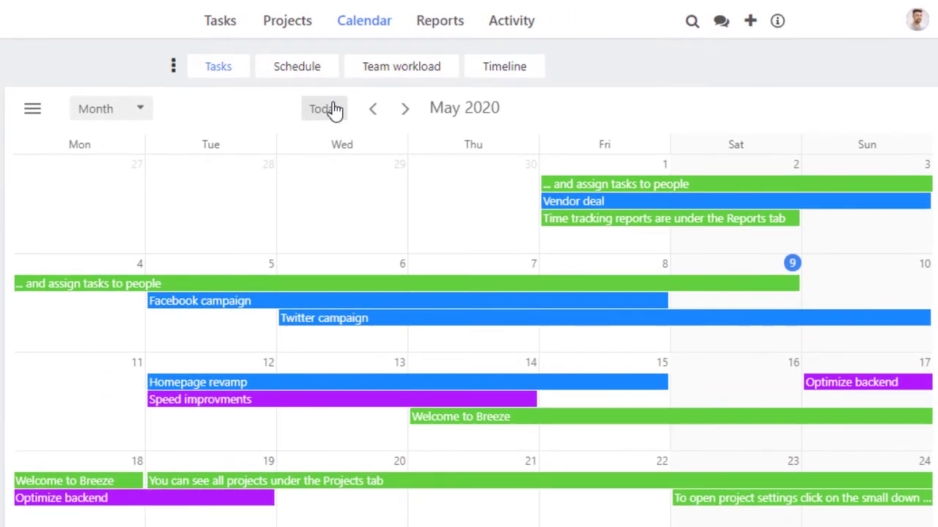
left_click(110, 109)
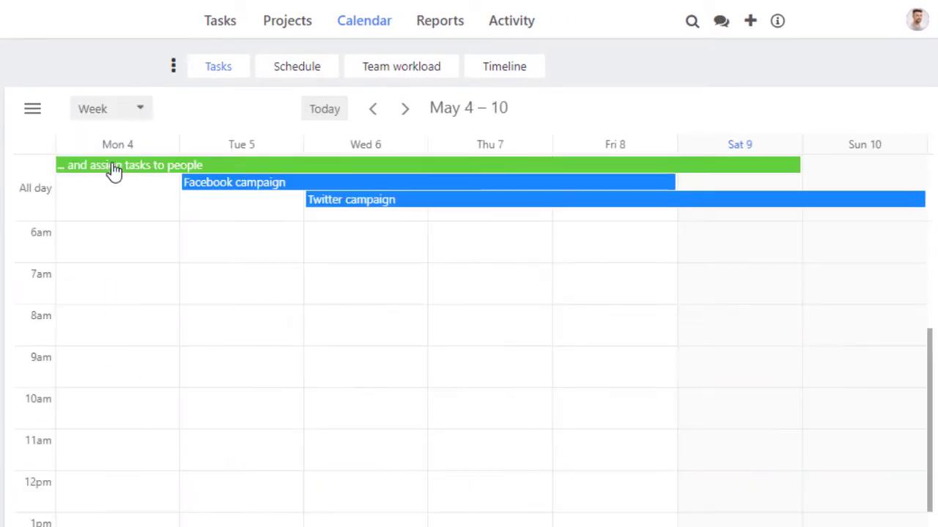
left_click(110, 108)
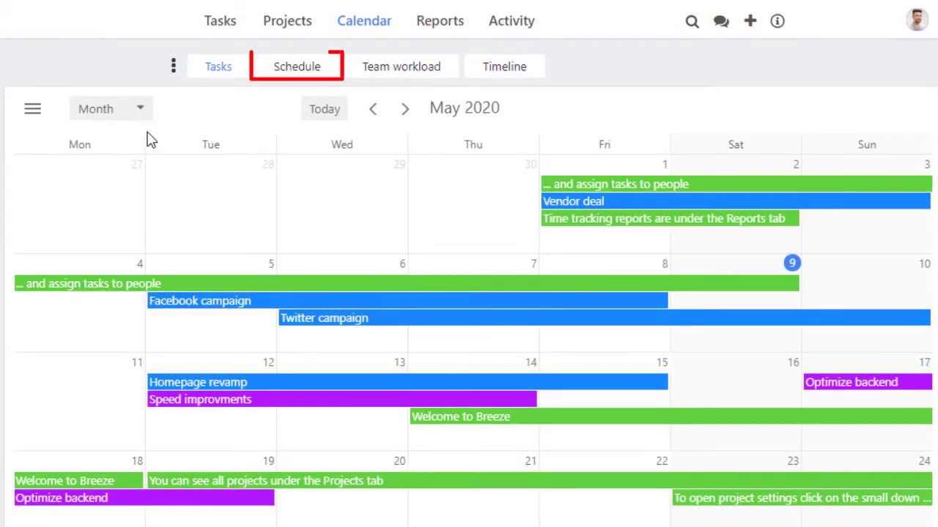
left_click(297, 65)
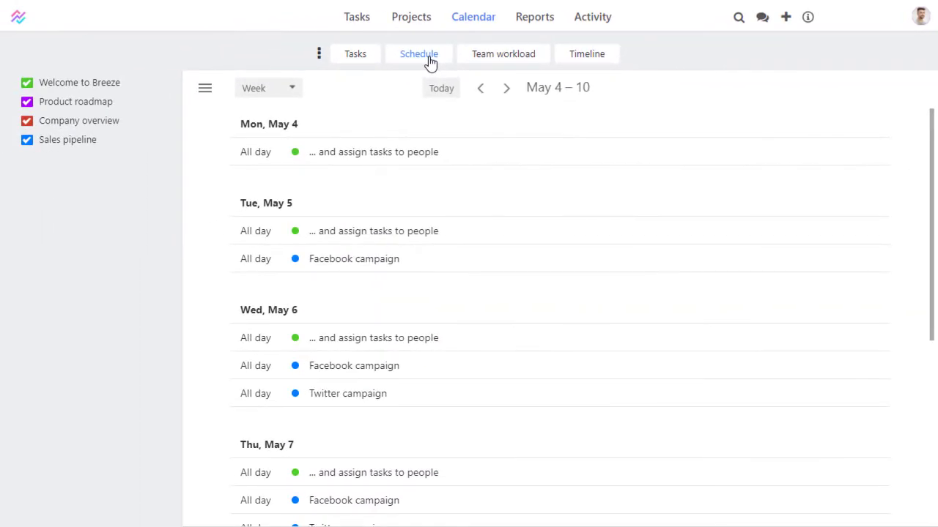
left_click(502, 54)
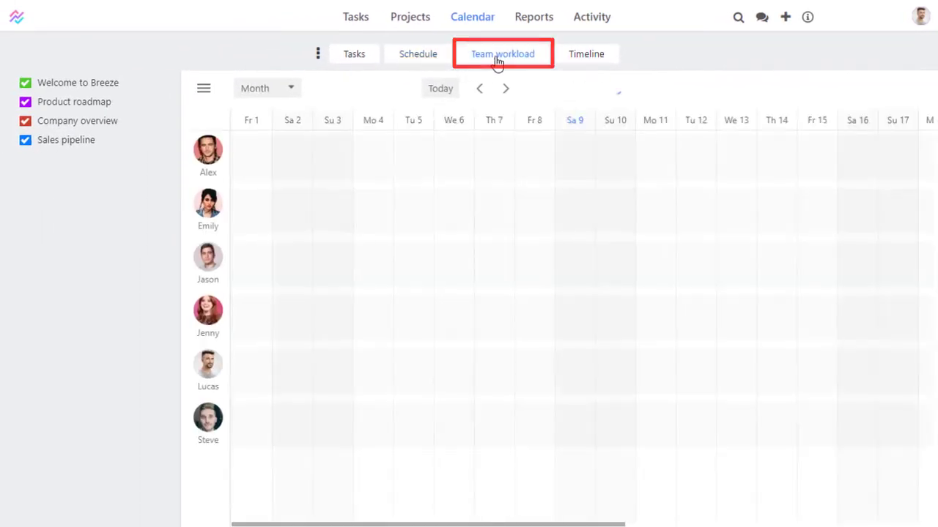
left_click(502, 53)
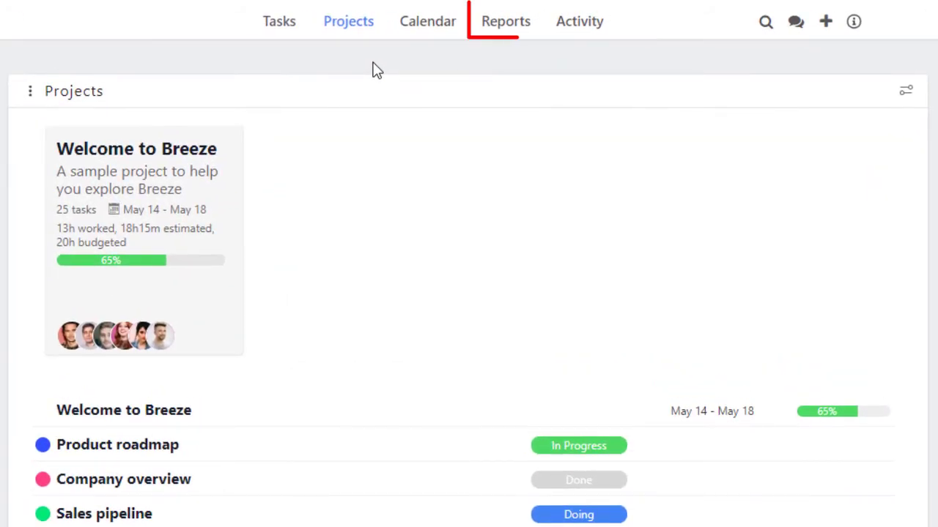
mouse_move(505, 26)
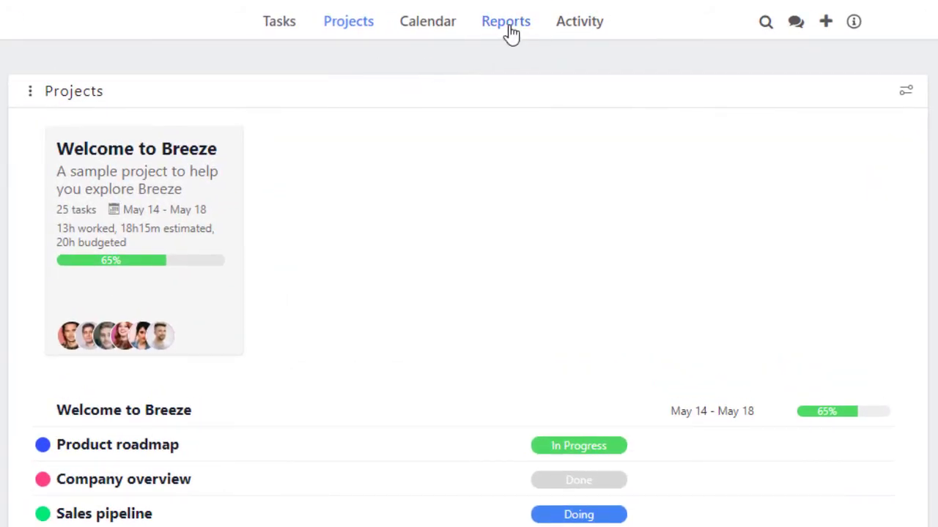
Open the time tracking report for May 1 – May 31, browsing the Users filter first.
left_click(506, 20)
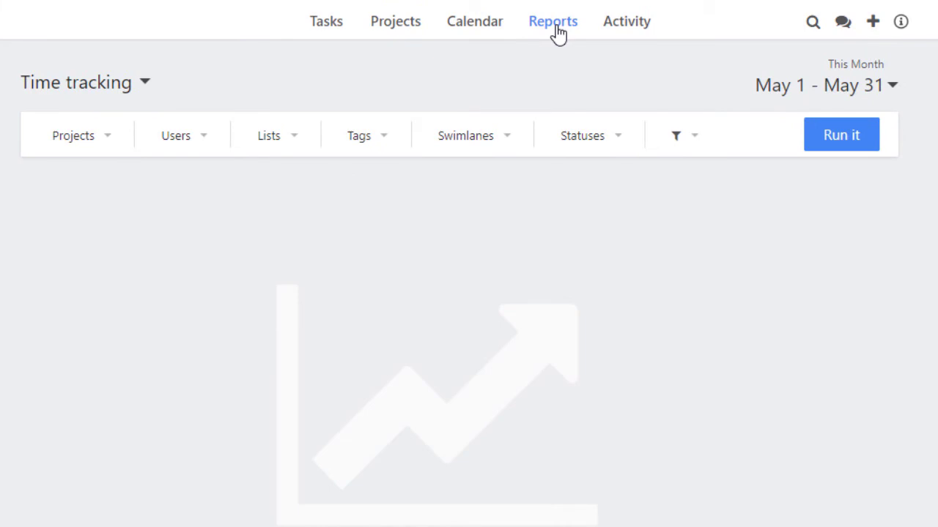
mouse_move(819, 85)
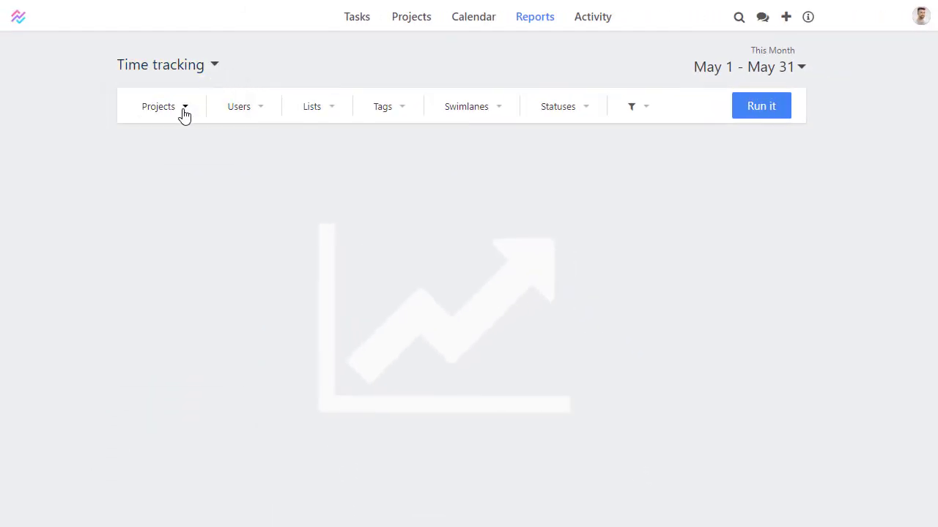
left_click(244, 106)
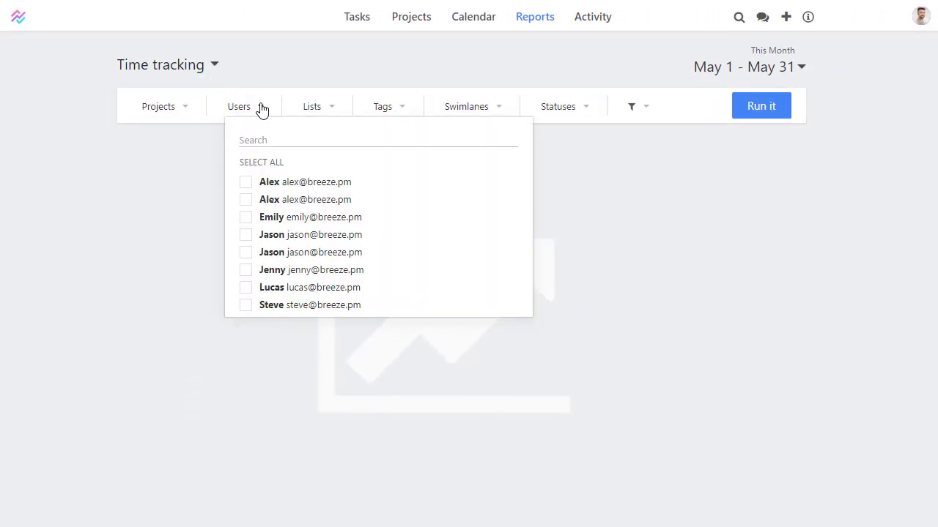
left_click(312, 106)
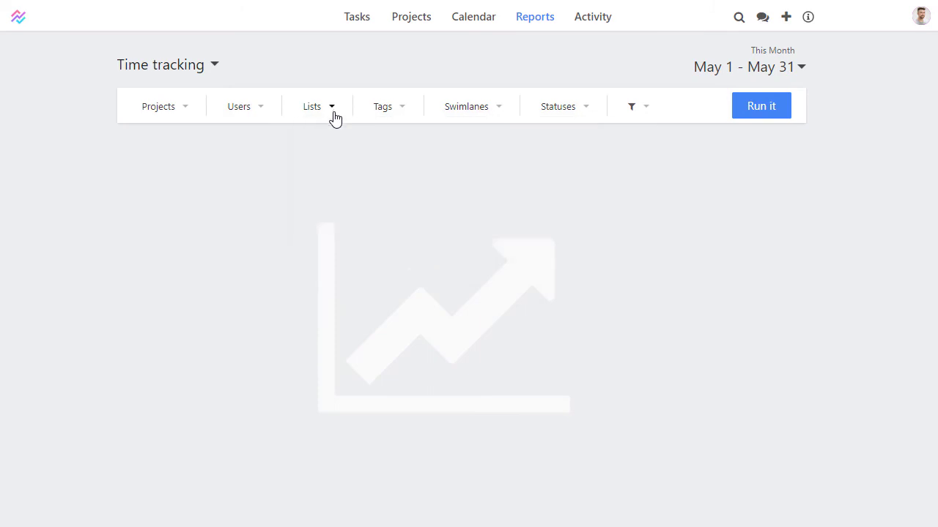
mouse_move(405, 112)
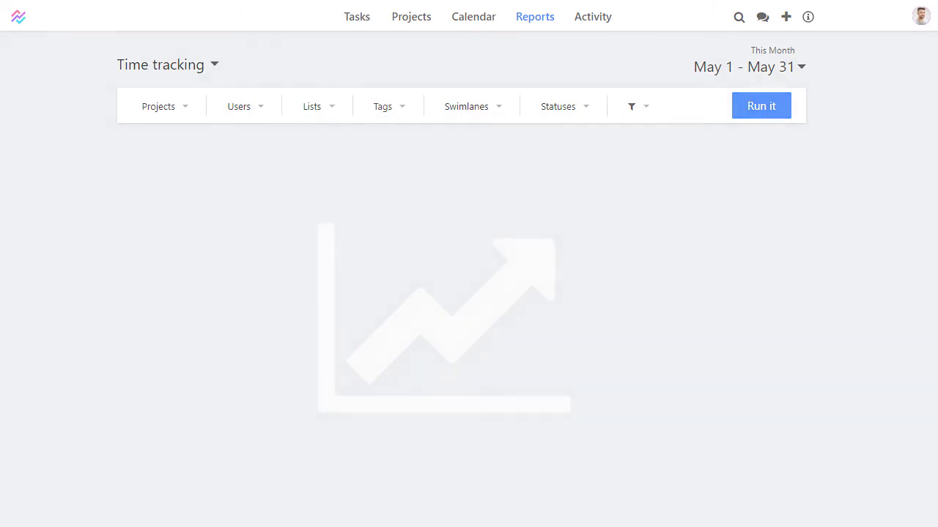
left_click(411, 16)
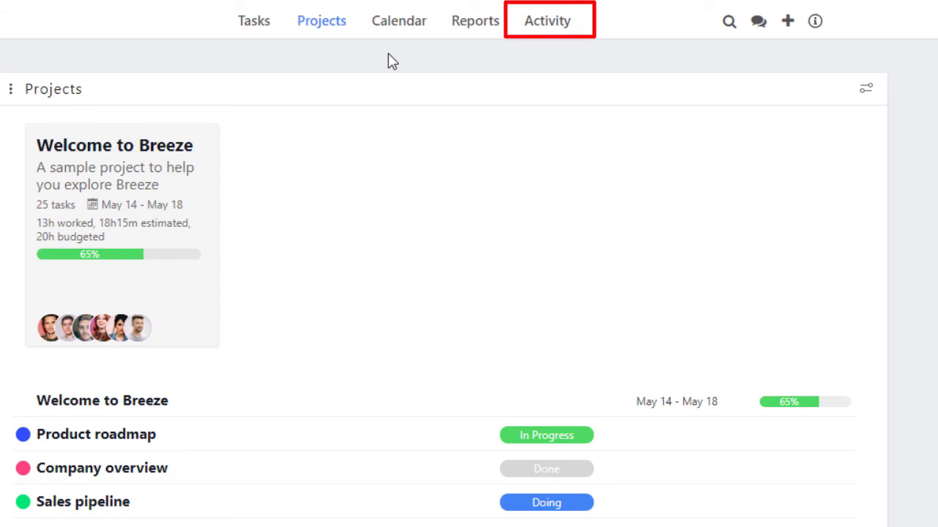
View the Activity feed of recent task changes and follow a task link.
left_click(547, 21)
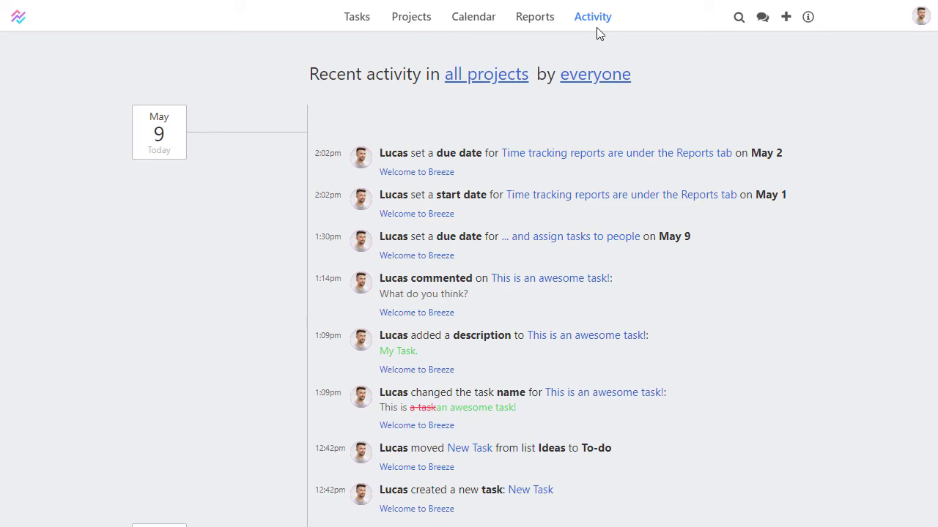
mouse_move(556, 173)
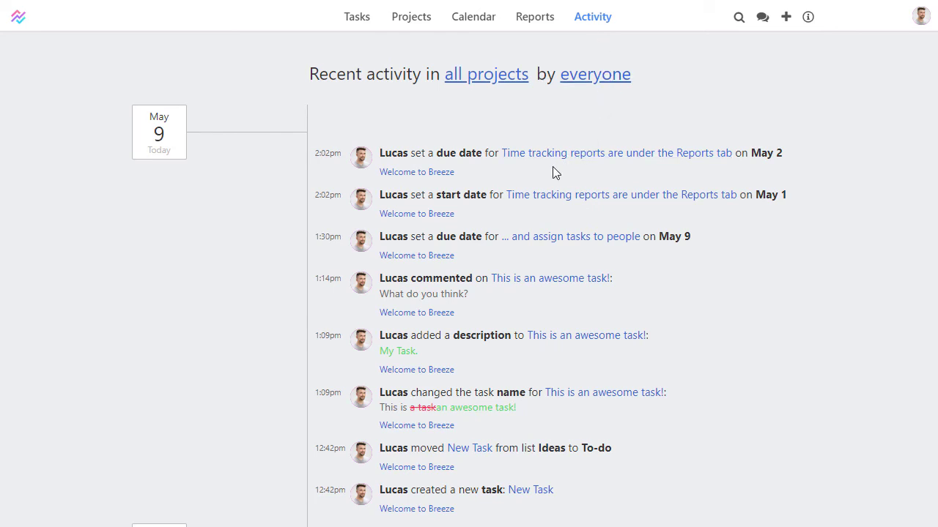
mouse_move(550, 277)
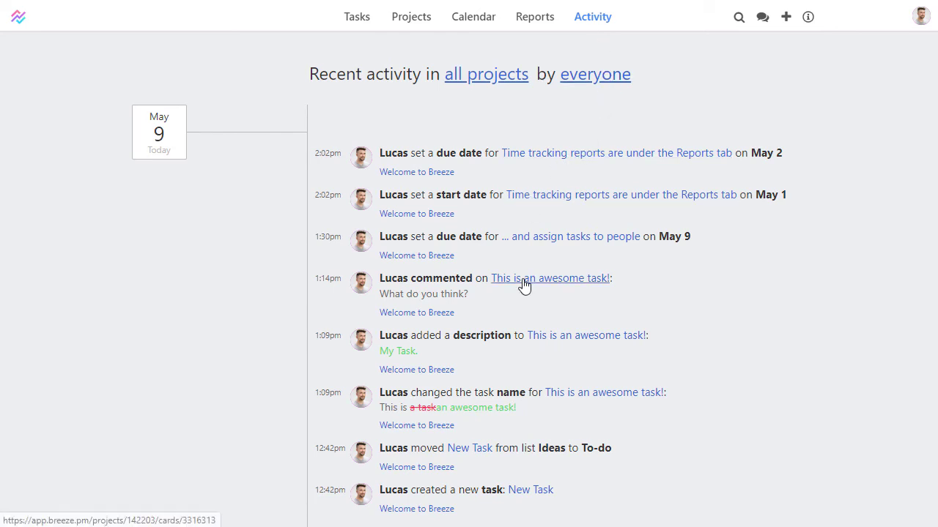
left_click(411, 16)
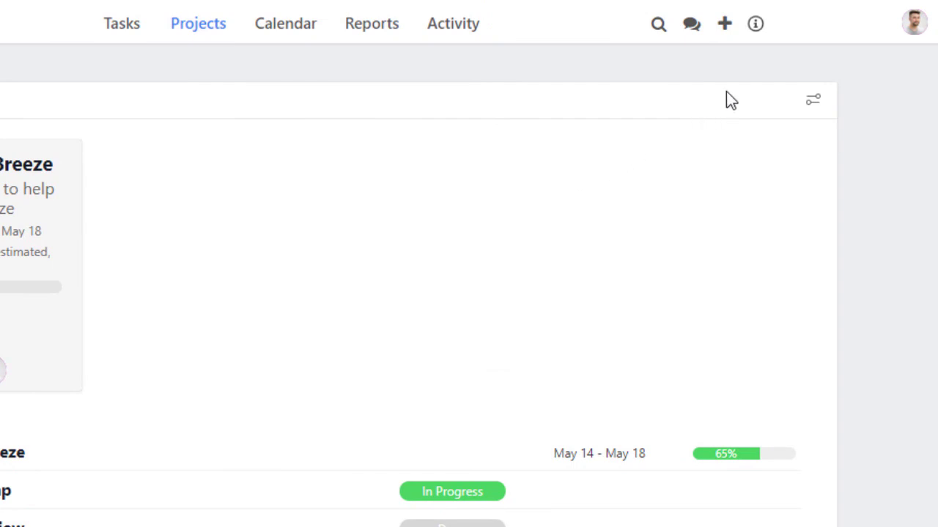
Choose Help and guides from the info icon and scroll through the guides.
left_click(754, 23)
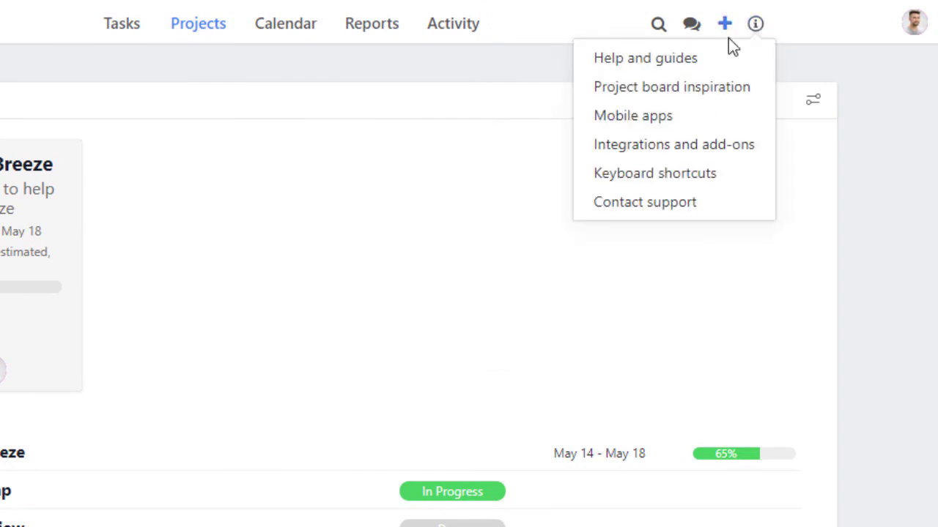
left_click(644, 57)
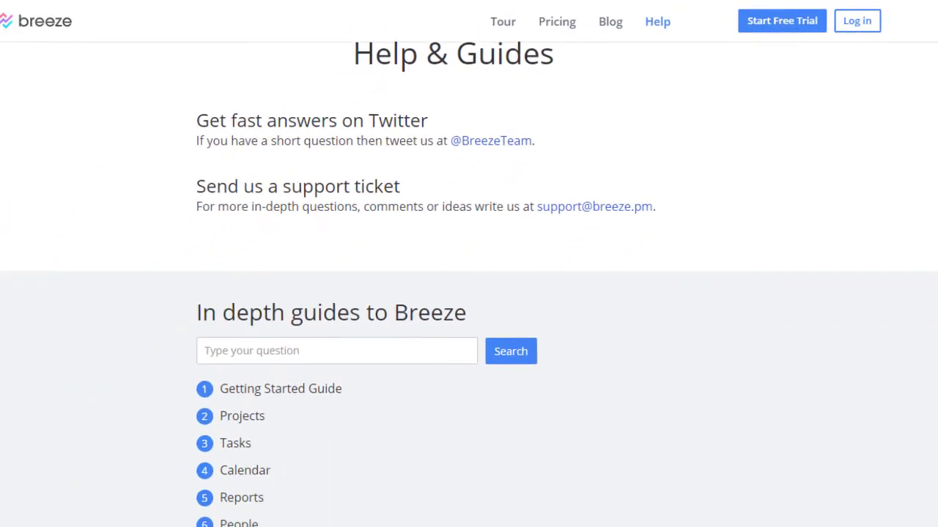
scroll("down", 3)
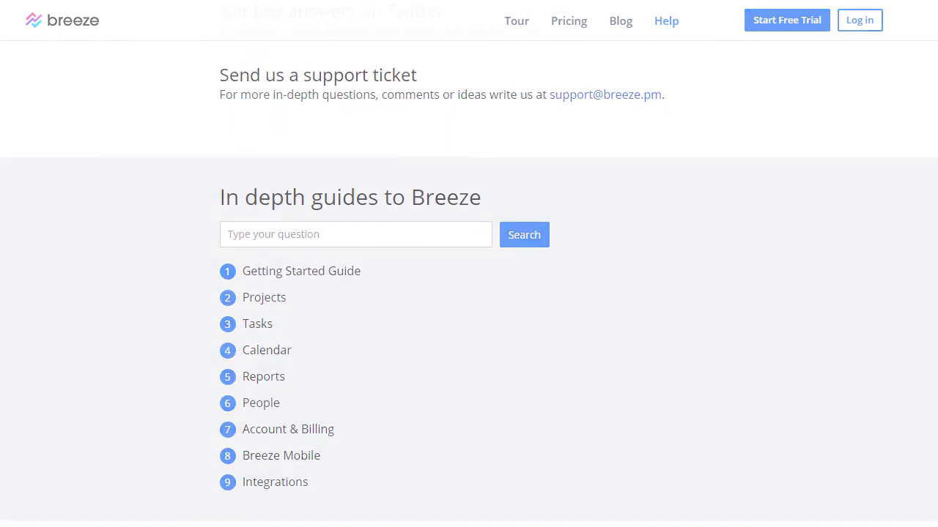